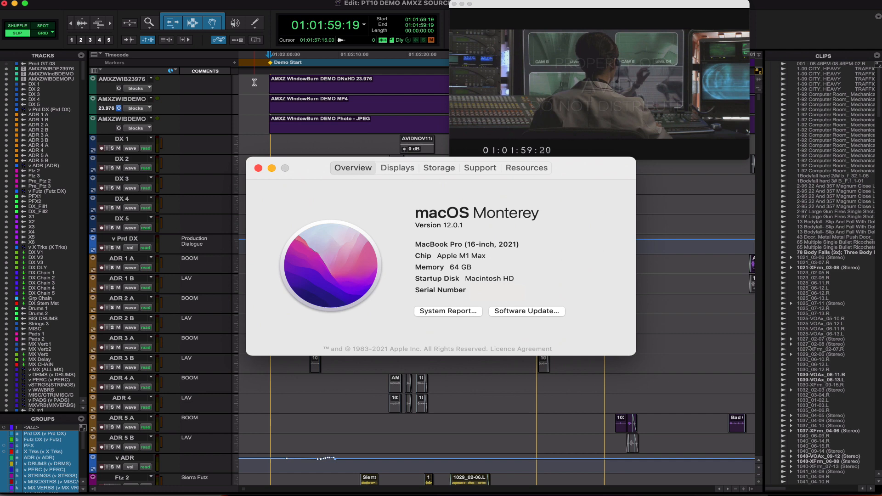
Step: Dismiss the About This Mac specifications window to return to the session
left_click(259, 167)
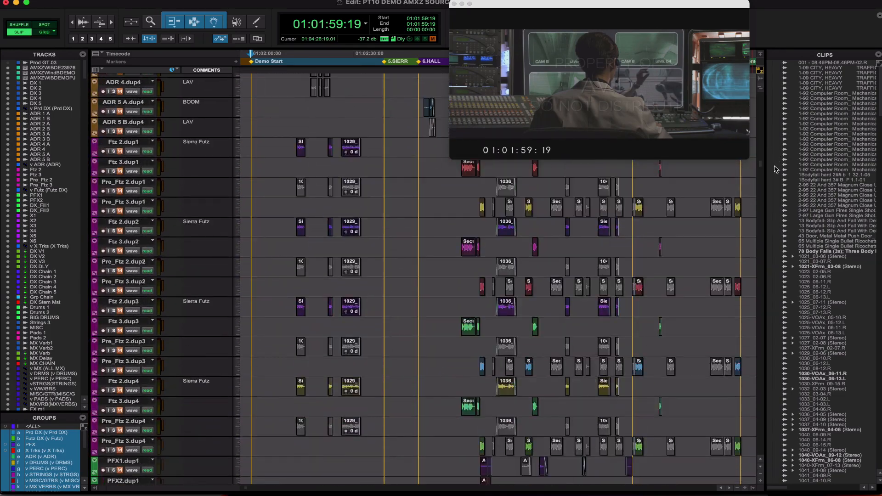
scroll("down", 3)
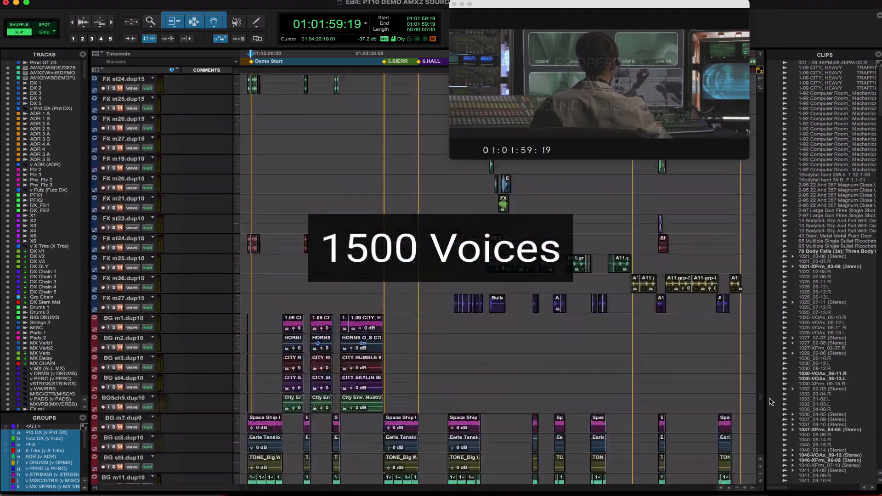
scroll("down", 3)
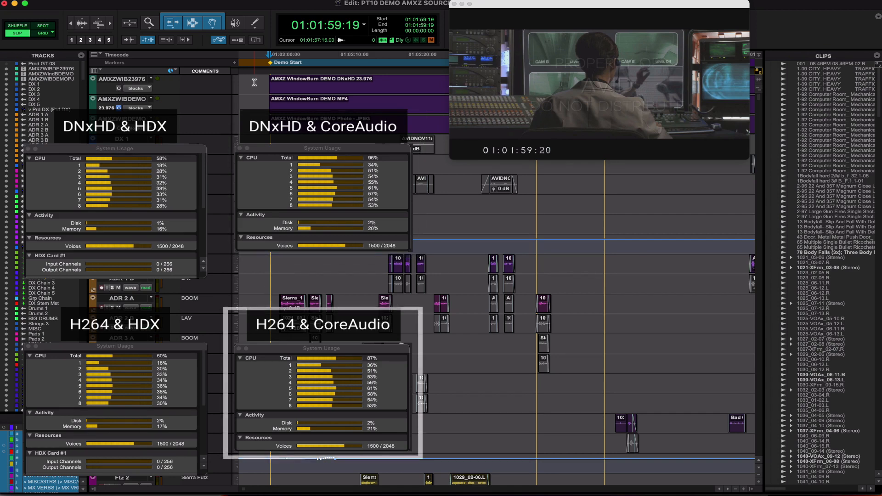
Step: Show the System Usage readout with per-core CPU load for 1500 of 2048 voices
left_click(321, 323)
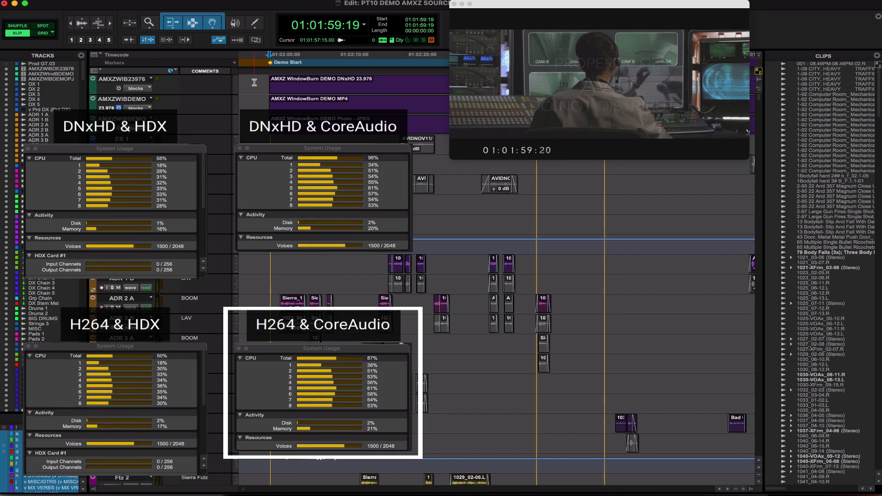